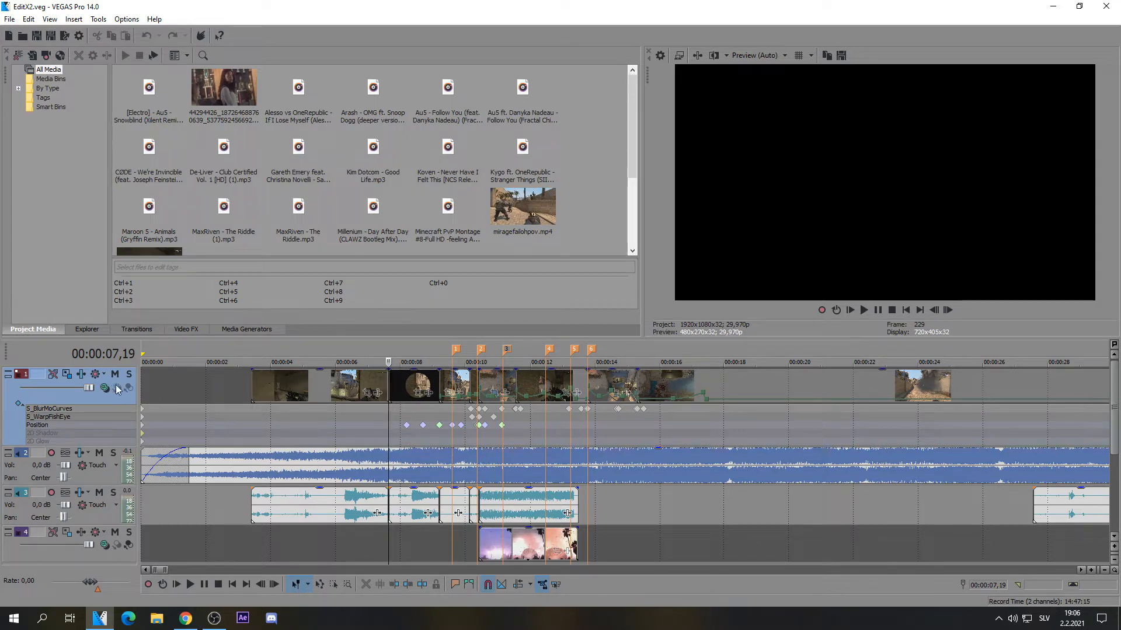
pyautogui.moveTo(390, 427)
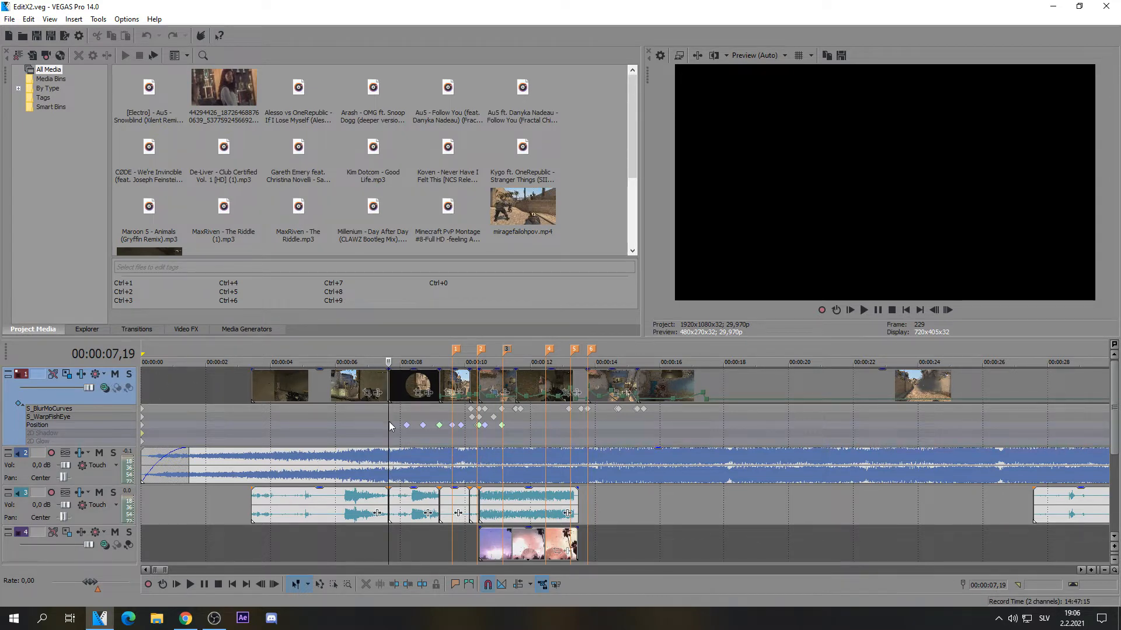
pyautogui.moveTo(89, 388)
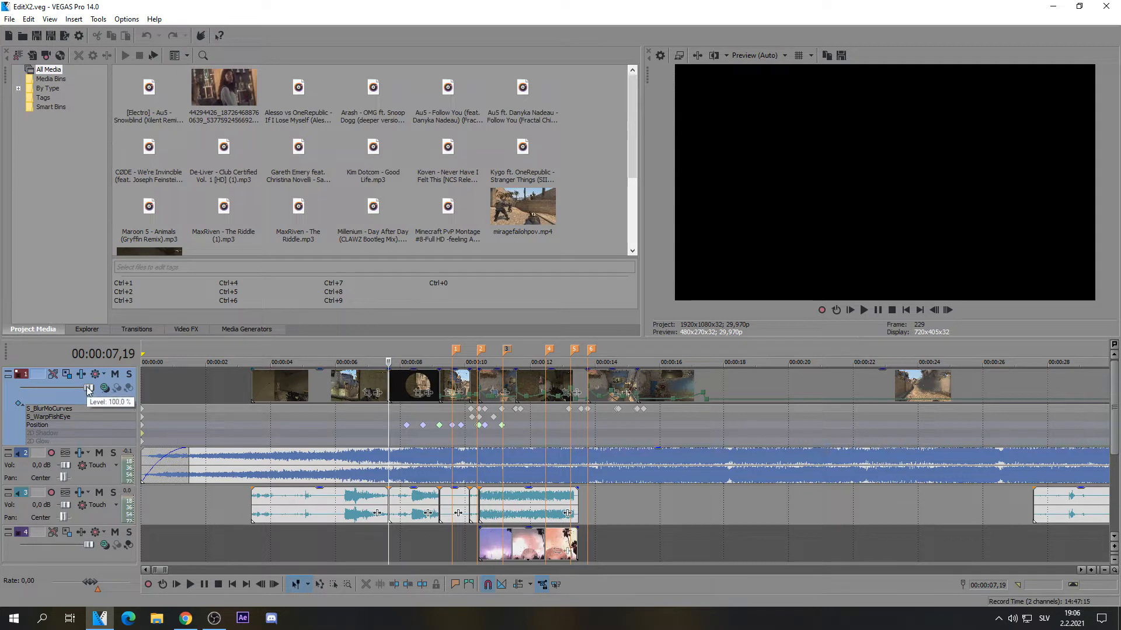
pyautogui.moveTo(74, 384)
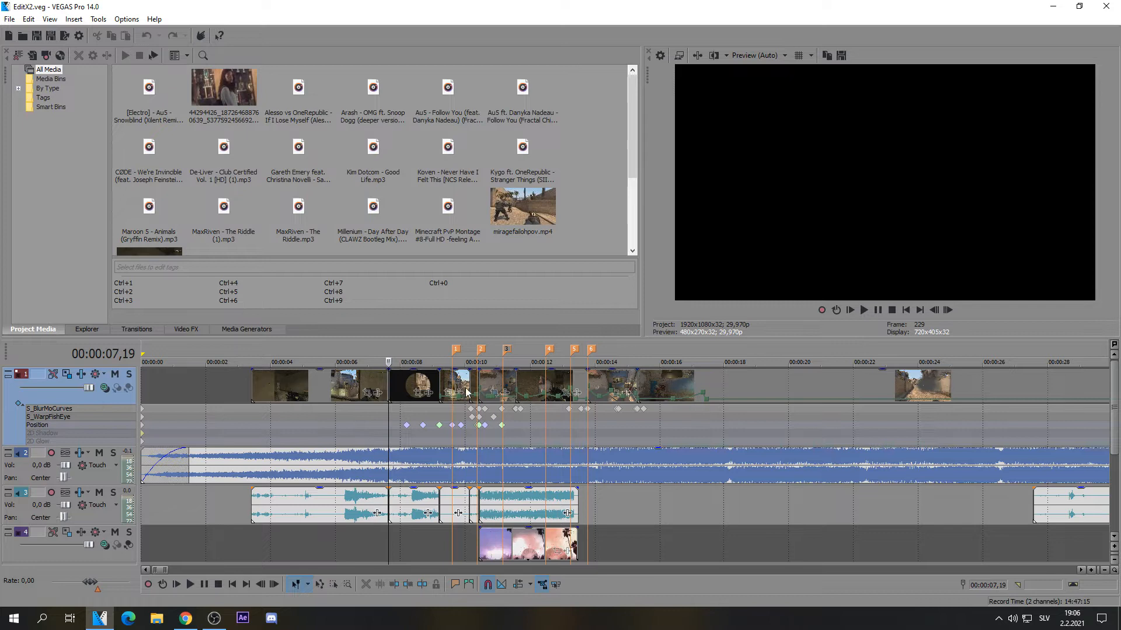
# Position the playback cursor at about 7 seconds on the timeline
pyautogui.click(238, 362)
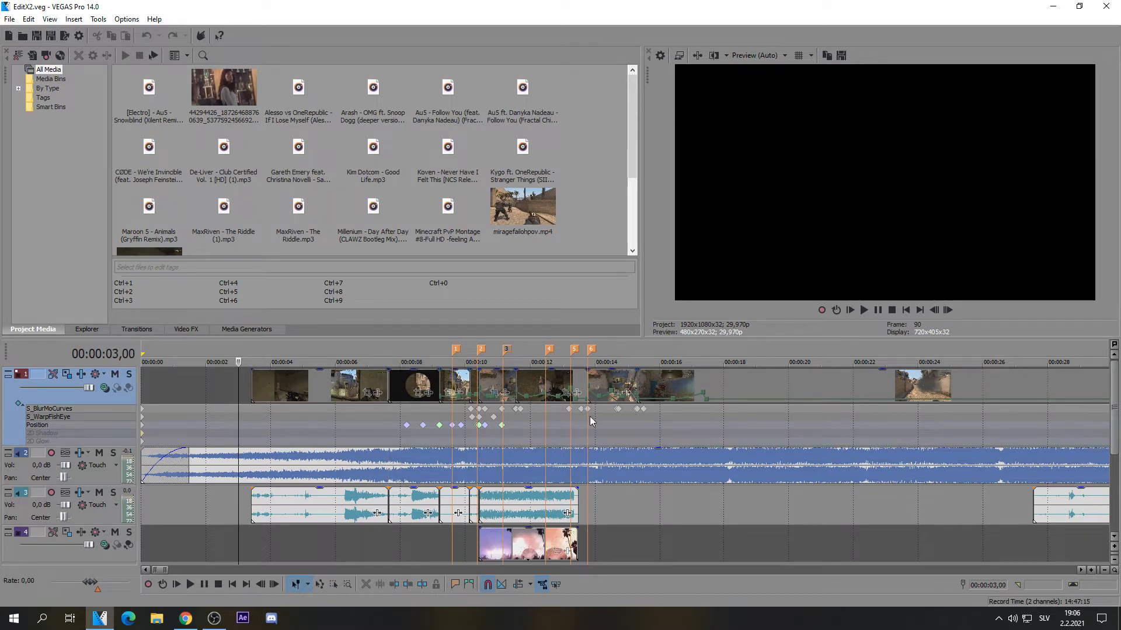
pyautogui.click(864, 309)
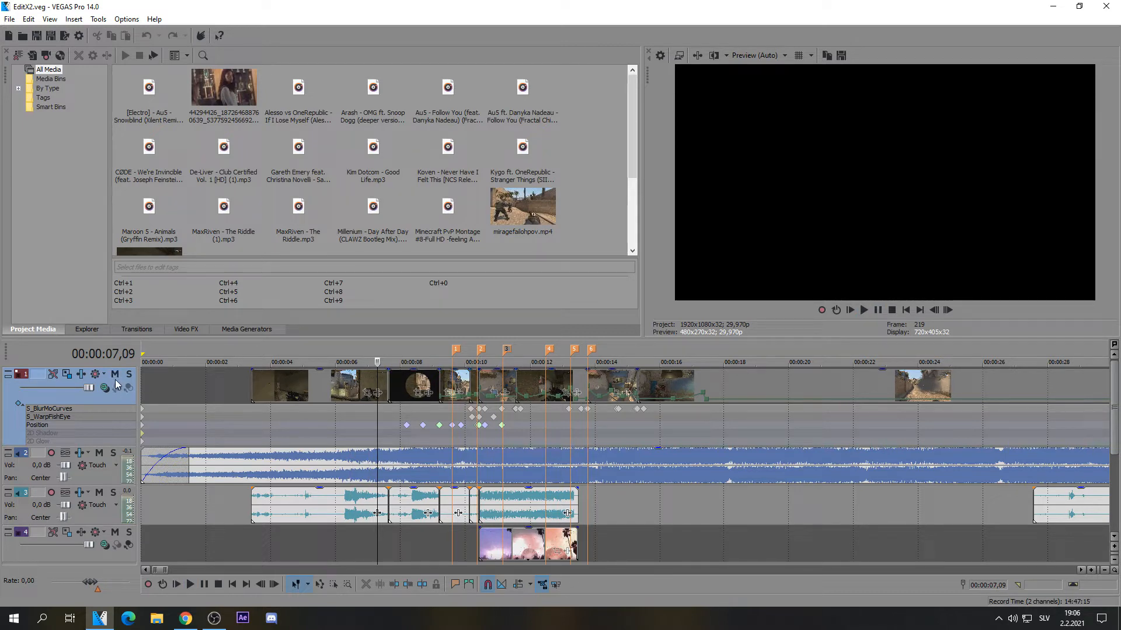
pyautogui.moveTo(411, 391)
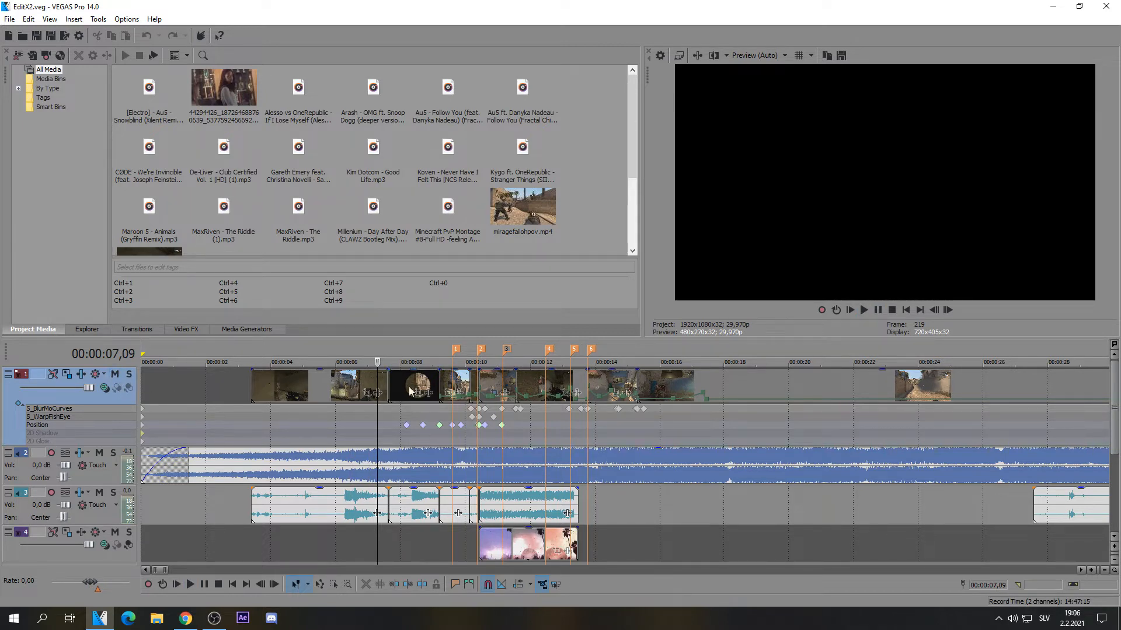
pyautogui.moveTo(127, 374)
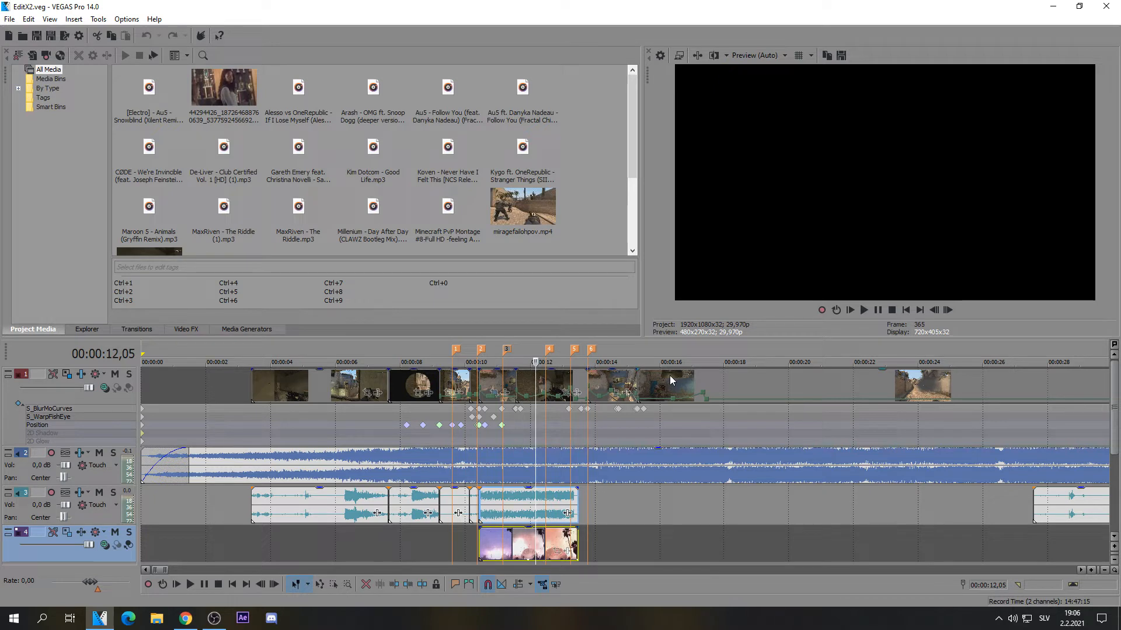
pyautogui.moveTo(436, 418)
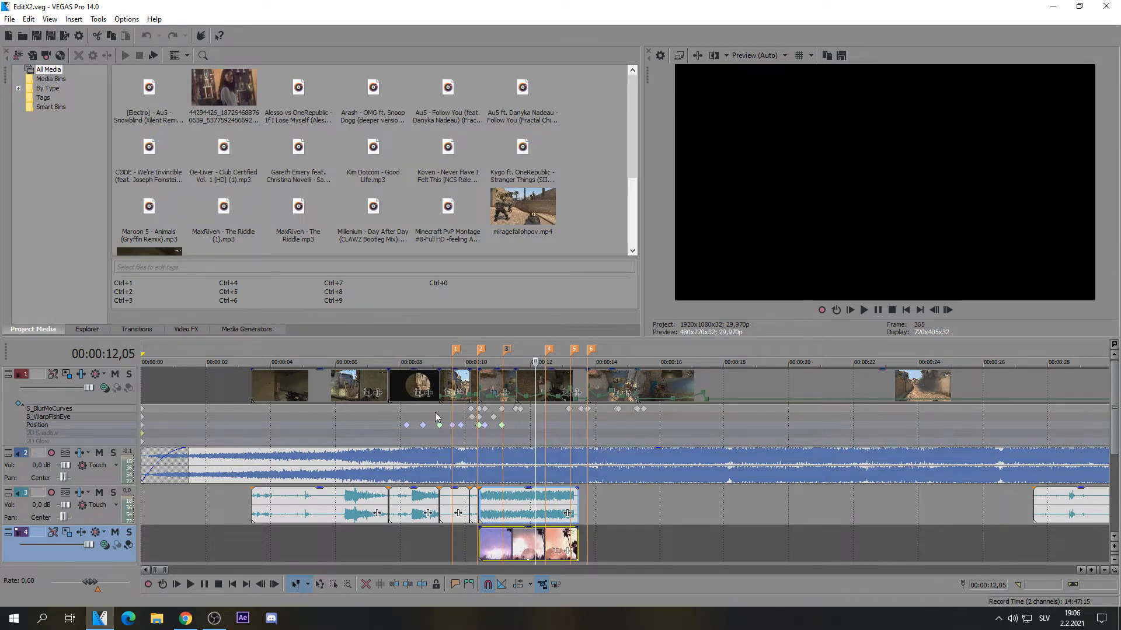
pyautogui.click(425, 362)
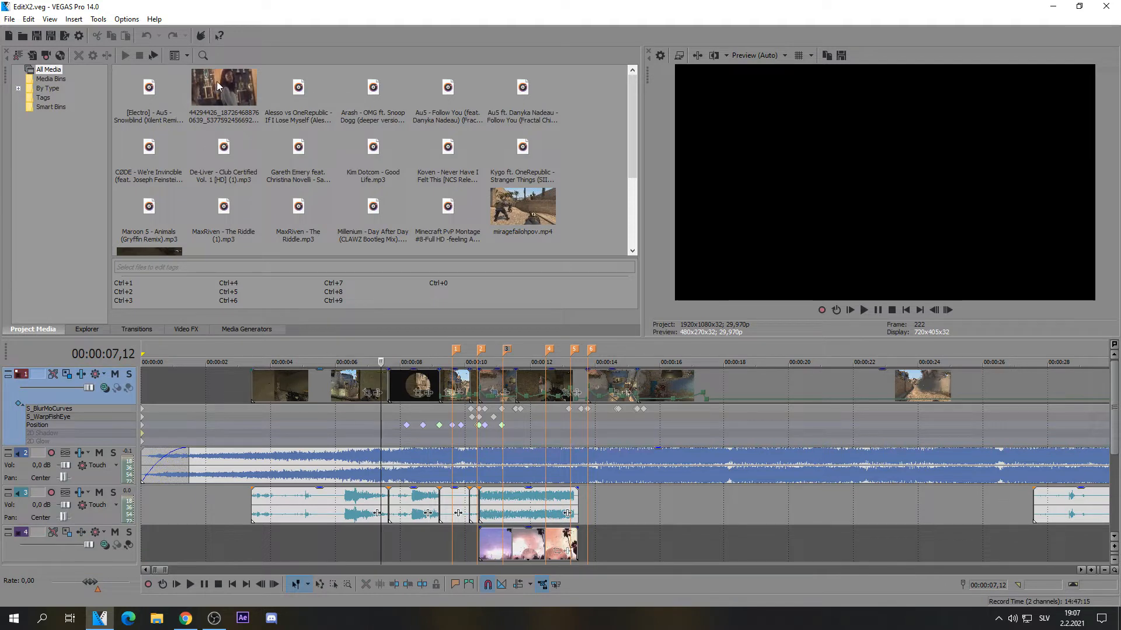
# Uncheck Mute All Video in the Options menu so the preview shows footage
pyautogui.click(126, 18)
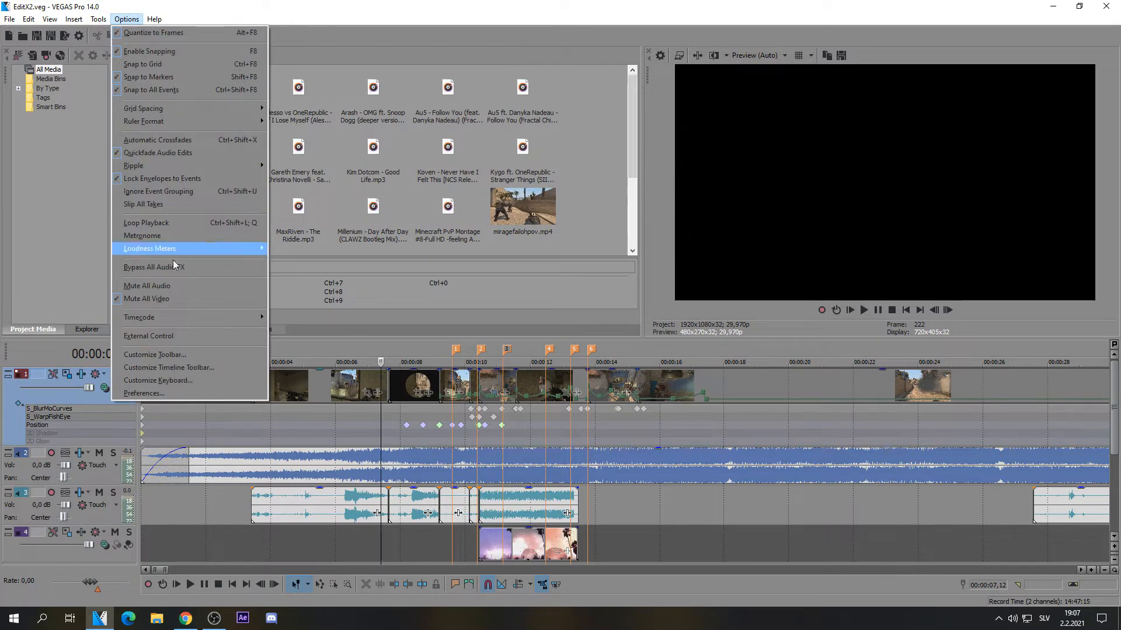
pyautogui.moveTo(146, 299)
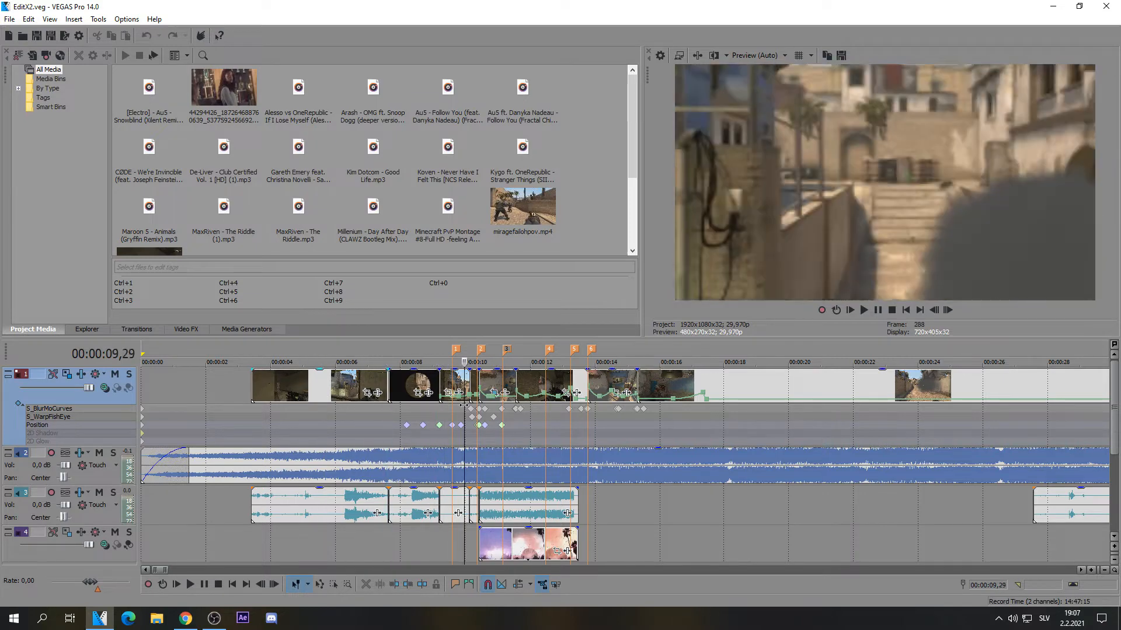
pyautogui.click(126, 18)
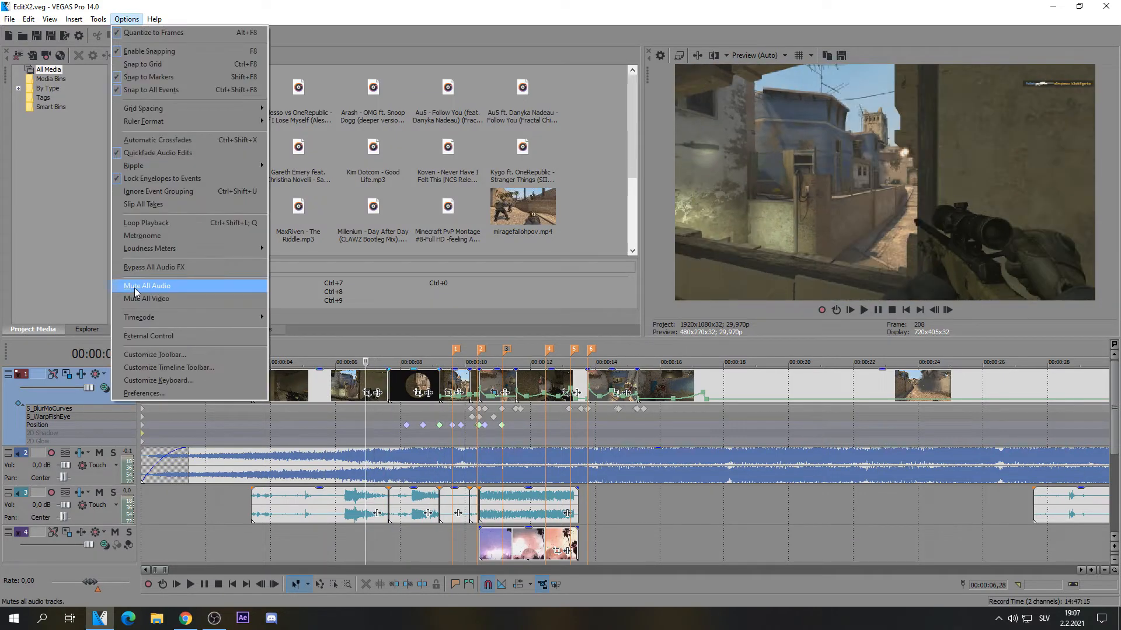
pyautogui.click(147, 285)
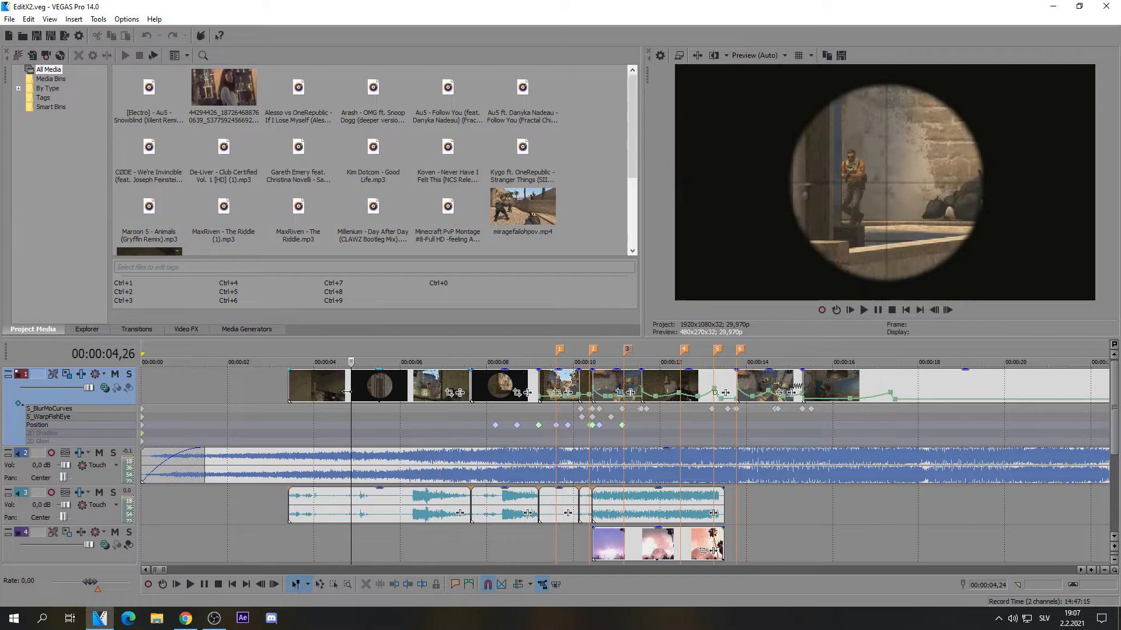
# Turn off Solo on the top video track so every track shows in the preview
pyautogui.click(112, 375)
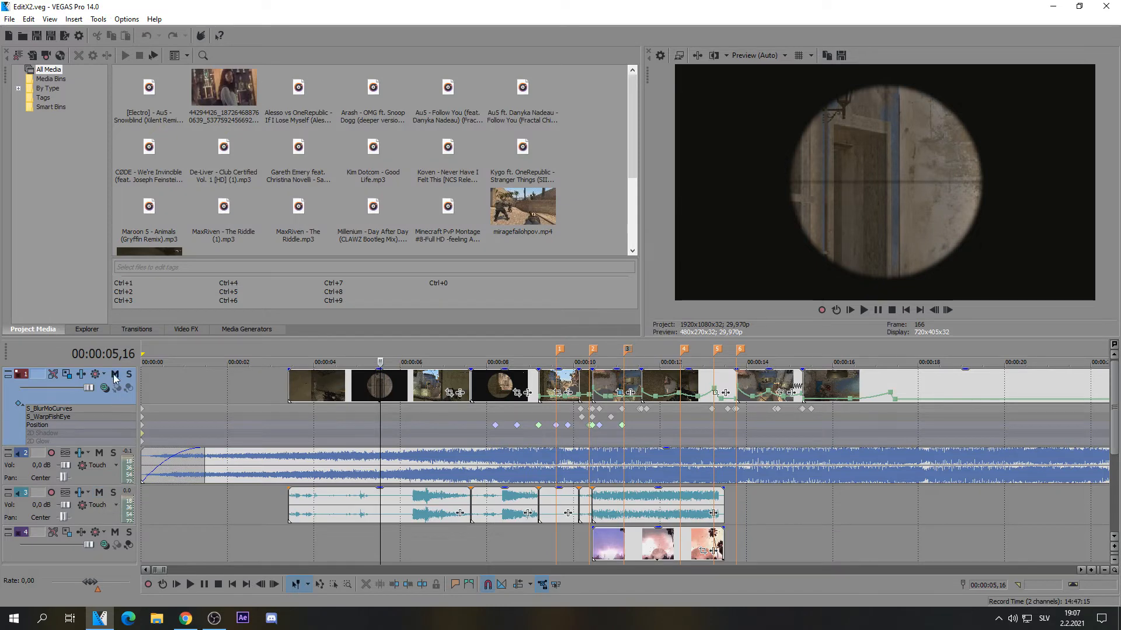
pyautogui.moveTo(128, 374)
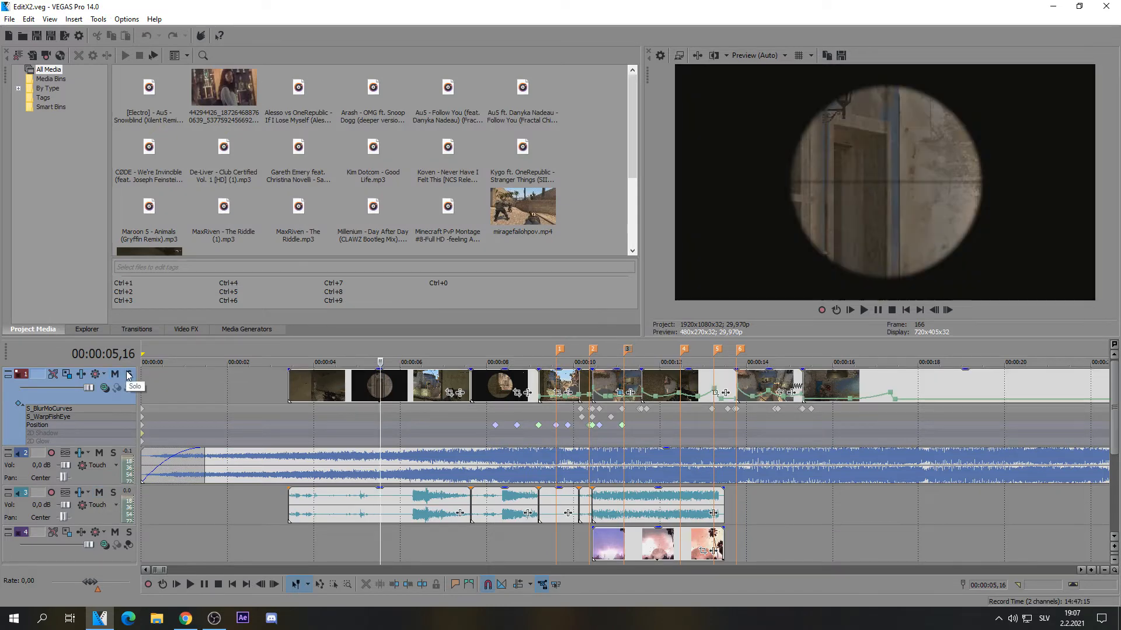
pyautogui.click(129, 374)
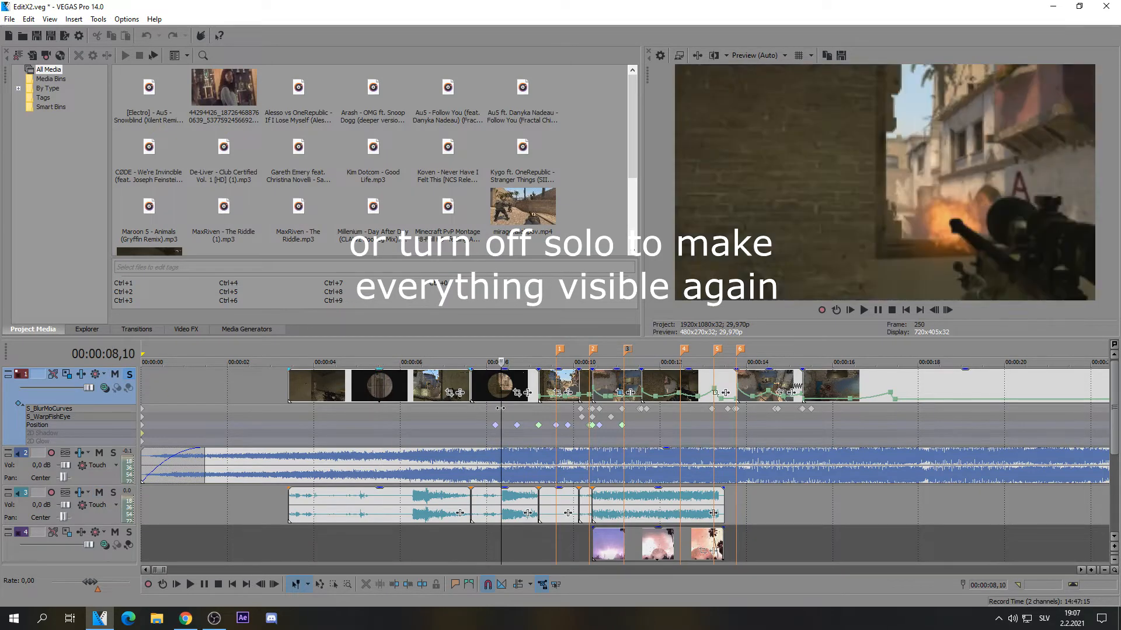